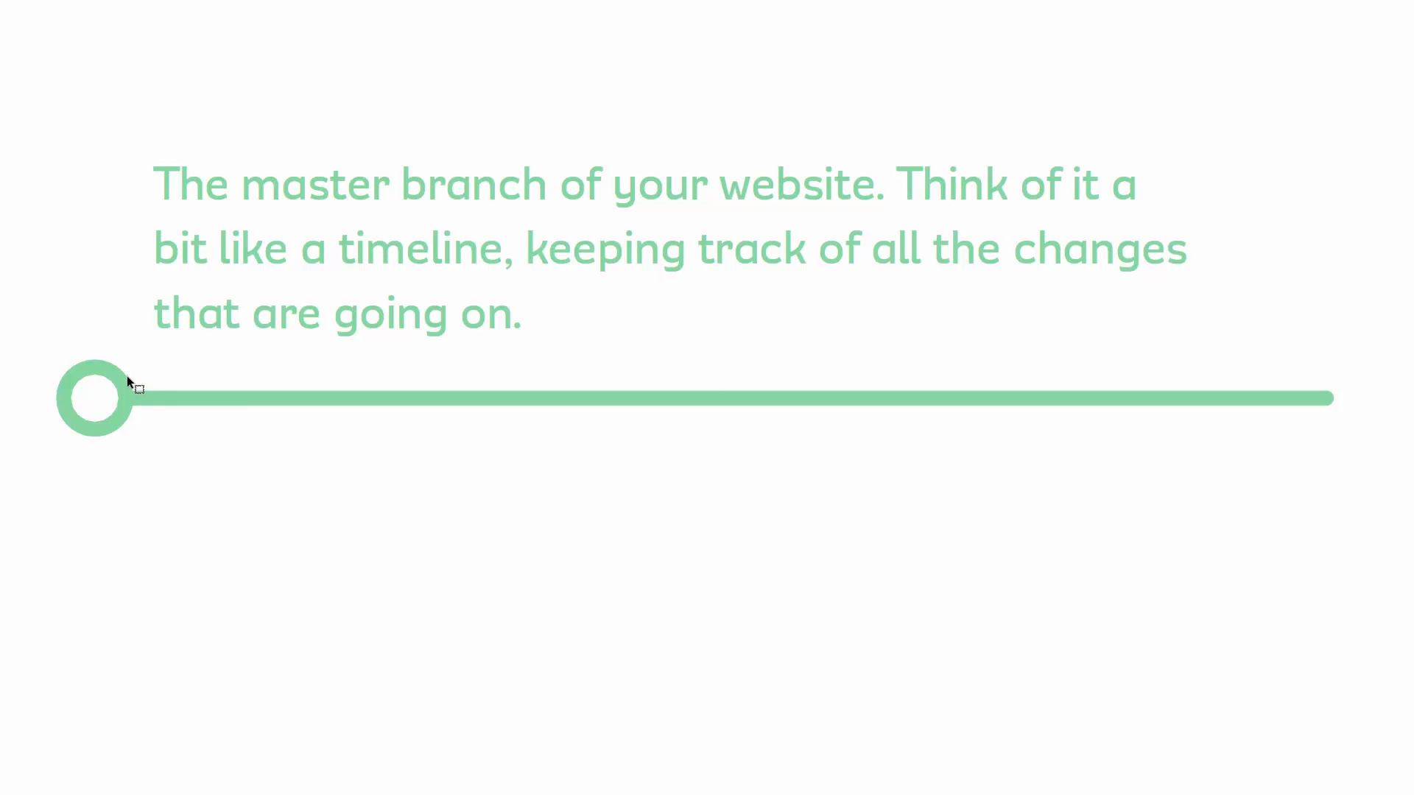
pyautogui.moveTo(561, 409)
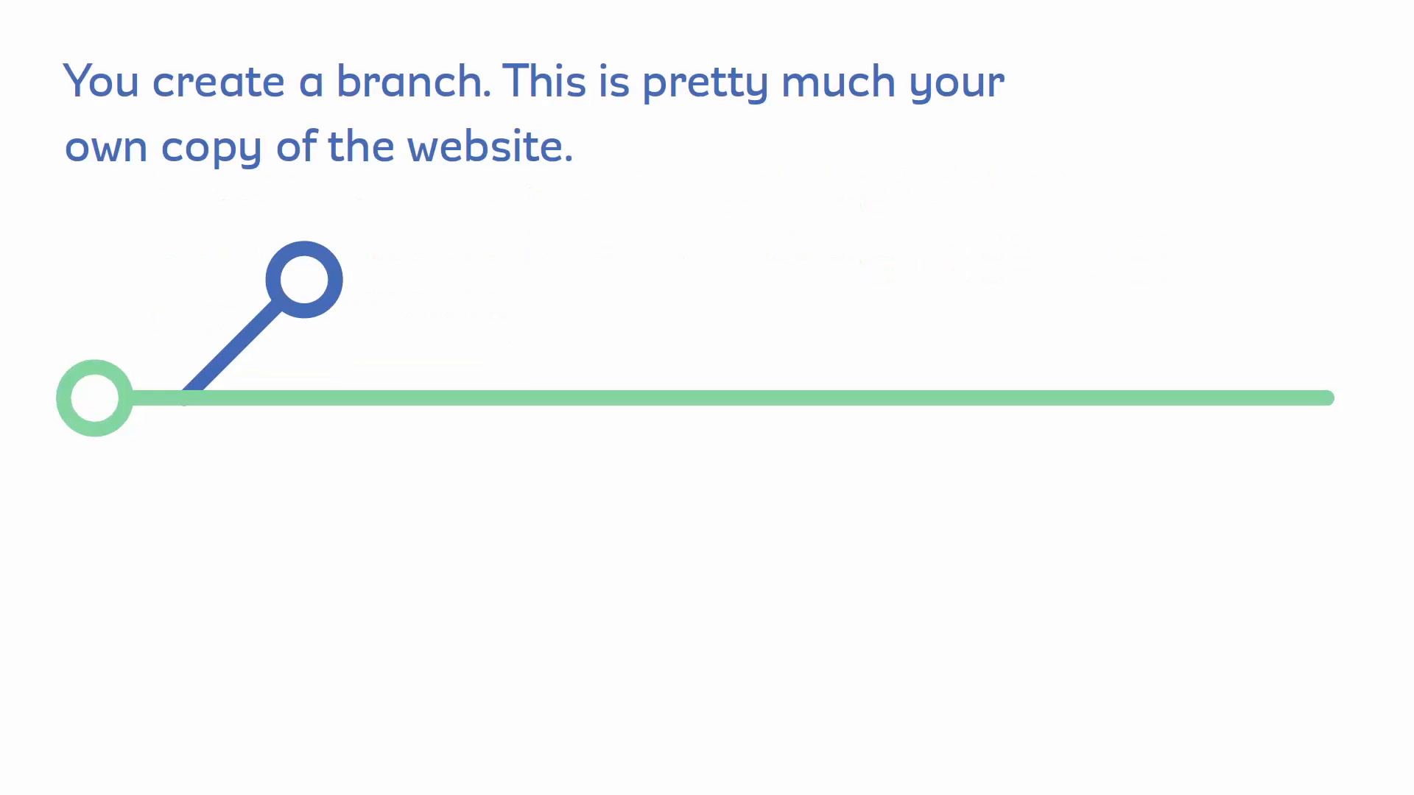
pyautogui.moveTo(198, 441)
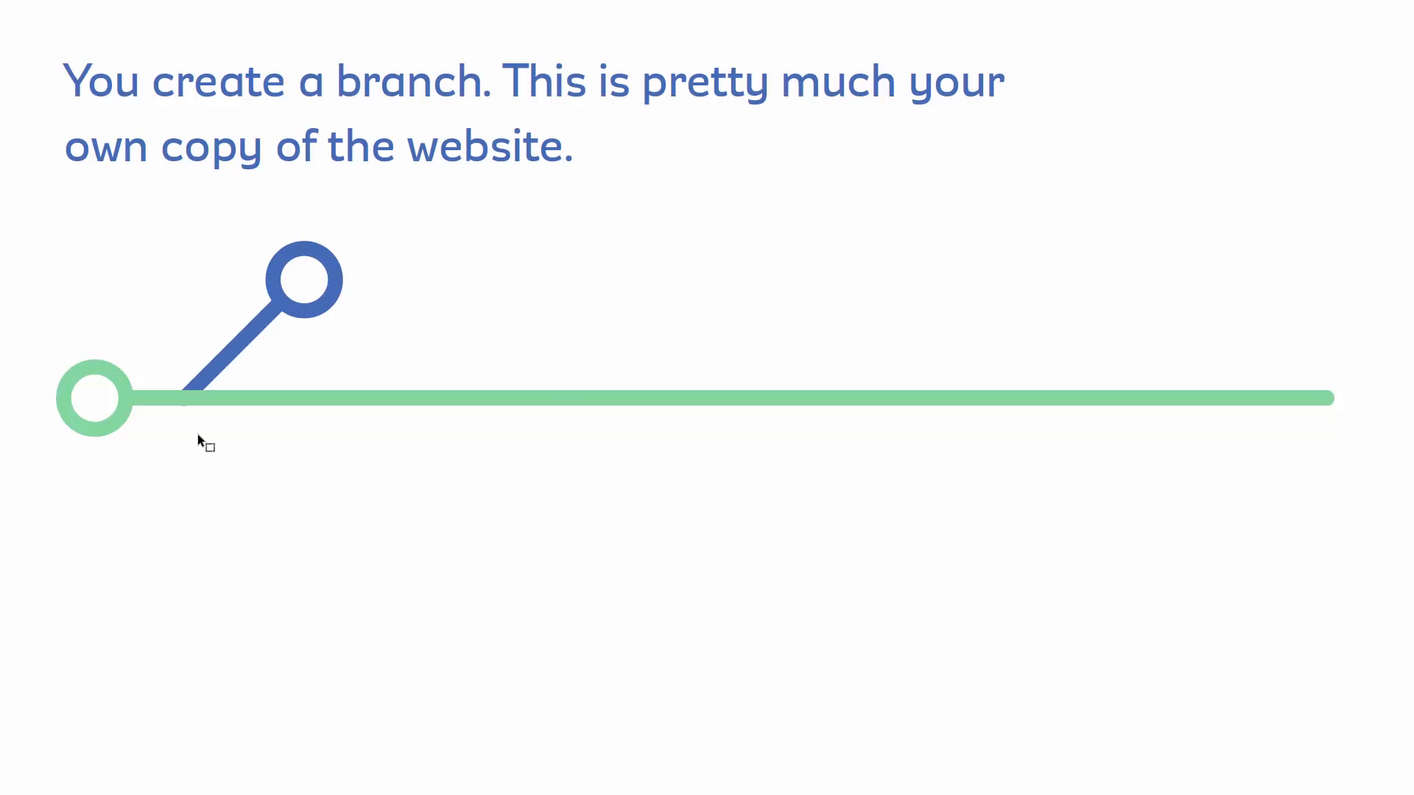
pyautogui.moveTo(312, 249)
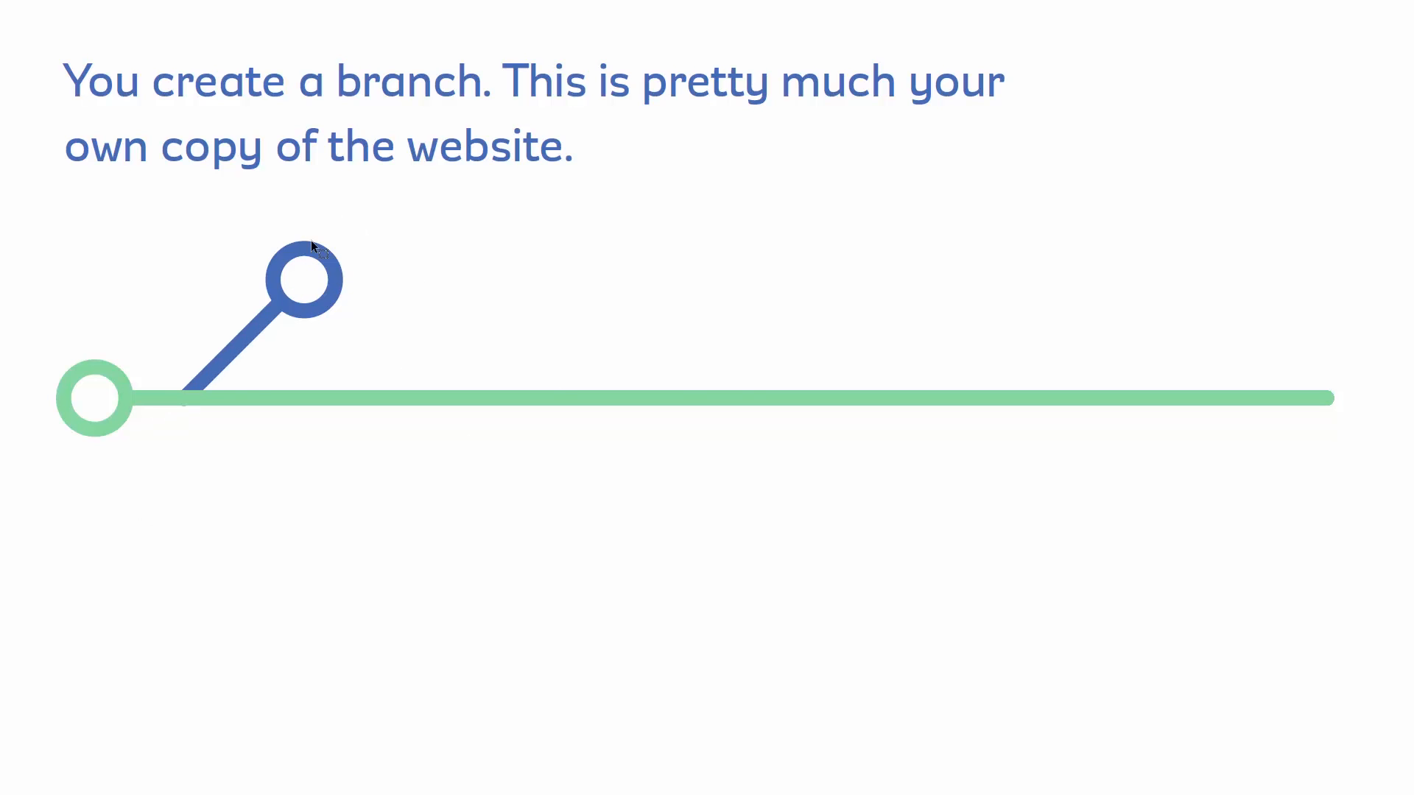
pyautogui.moveTo(701, 412)
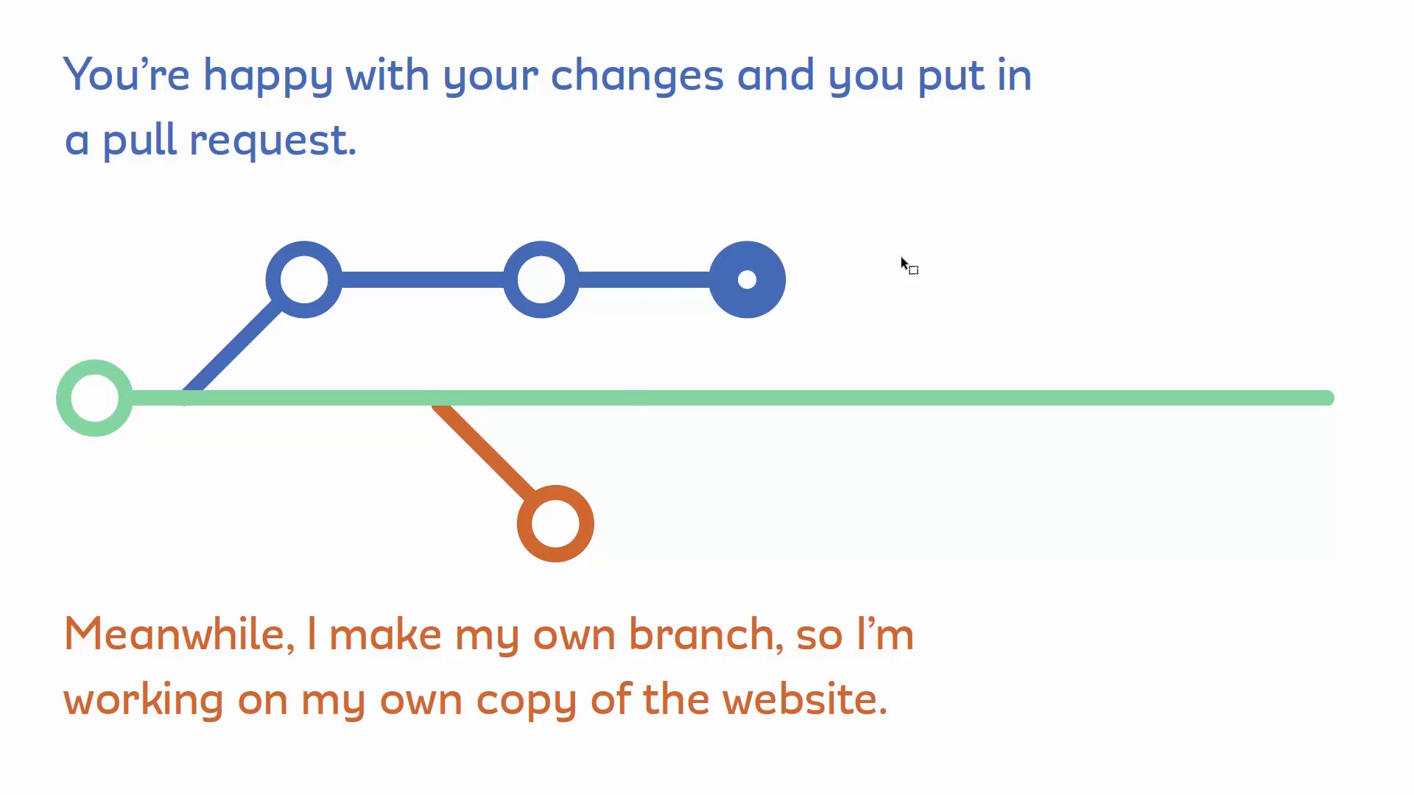
pyautogui.moveTo(894, 264)
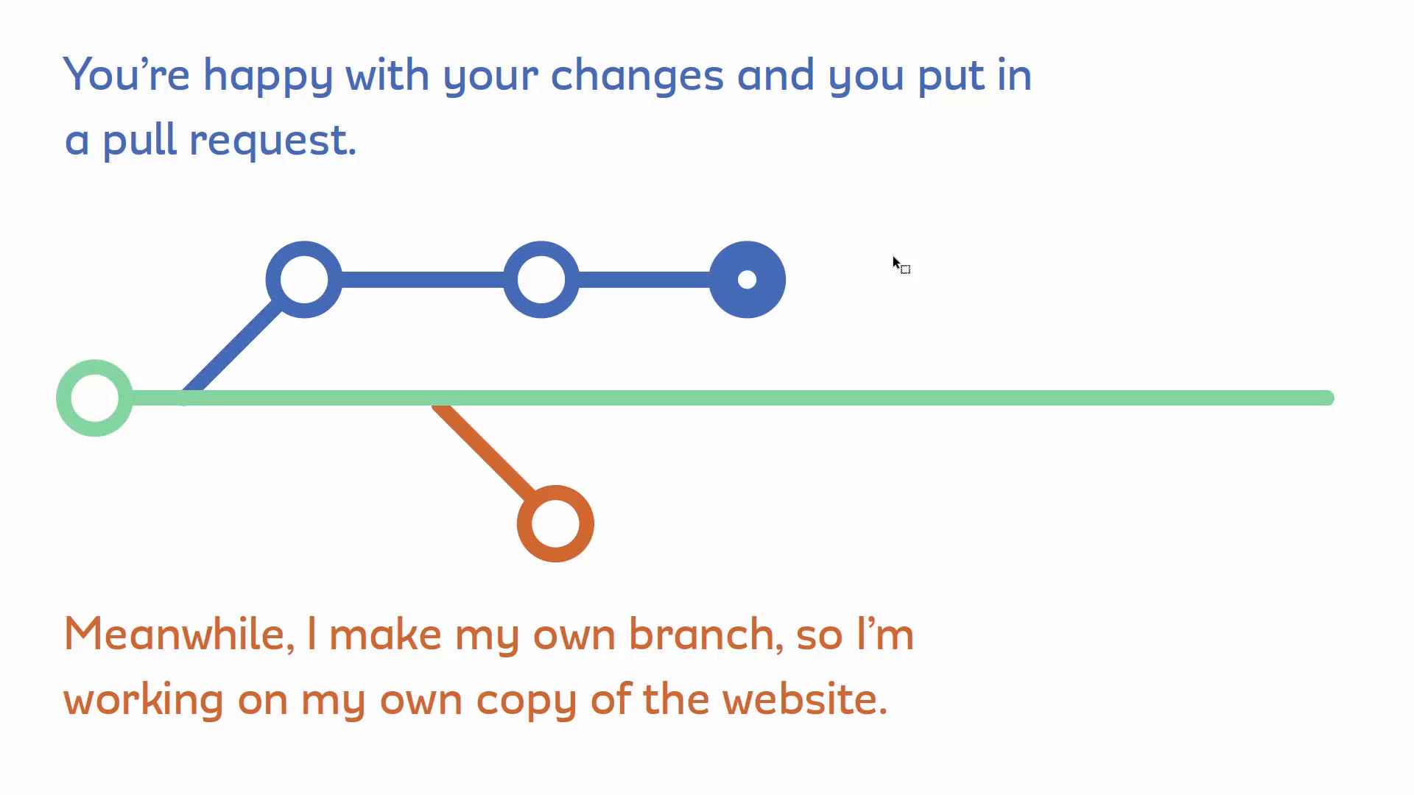